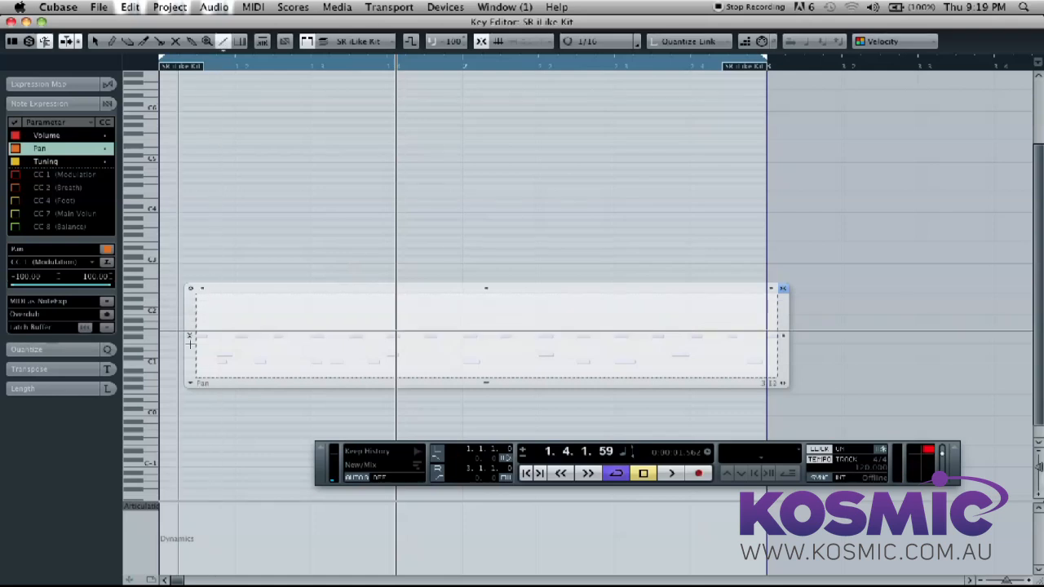
Step: Draw a rising pan ramp across the hi-hat notes from the first note to the last
drag(196, 375, 762, 297)
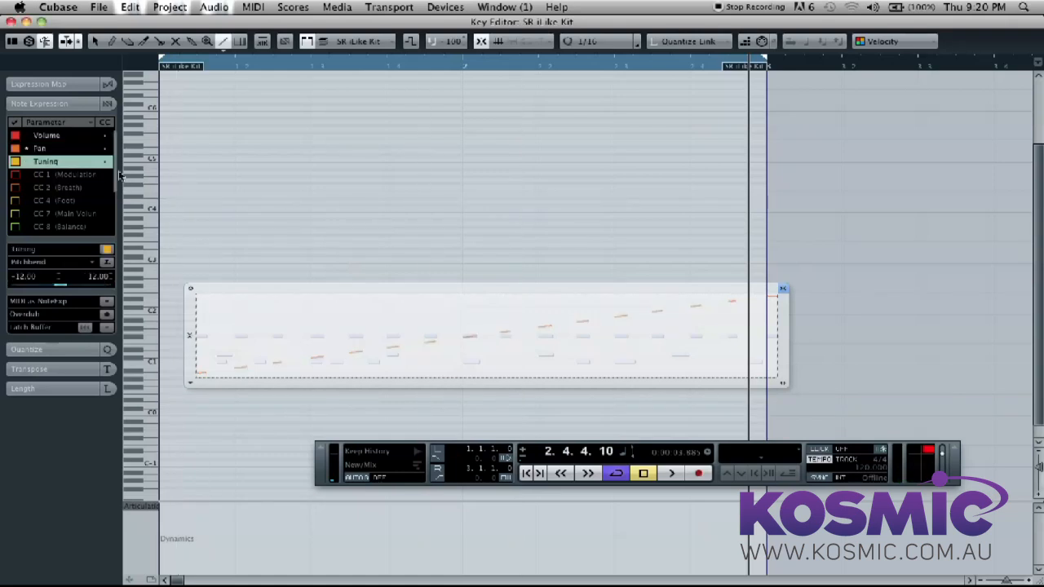
Step: Choose the Sine curve shape for the Line tool to draw the tuning expression
click(216, 41)
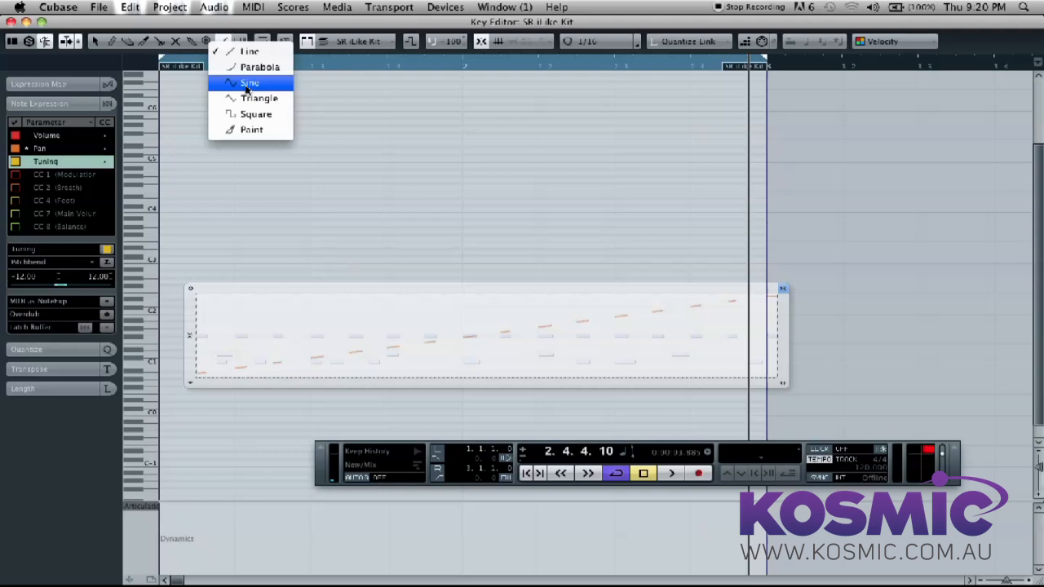
click(250, 82)
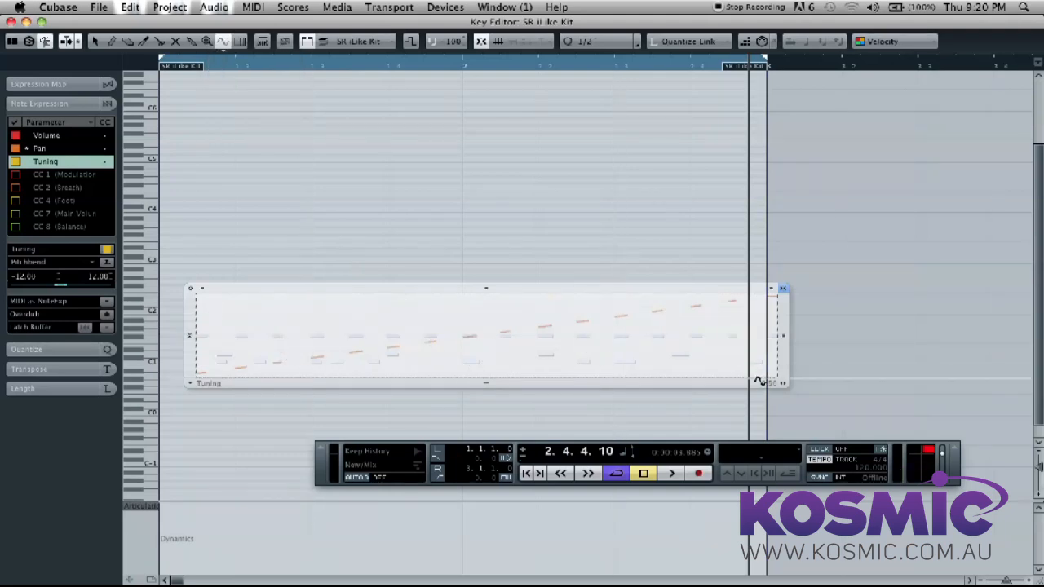